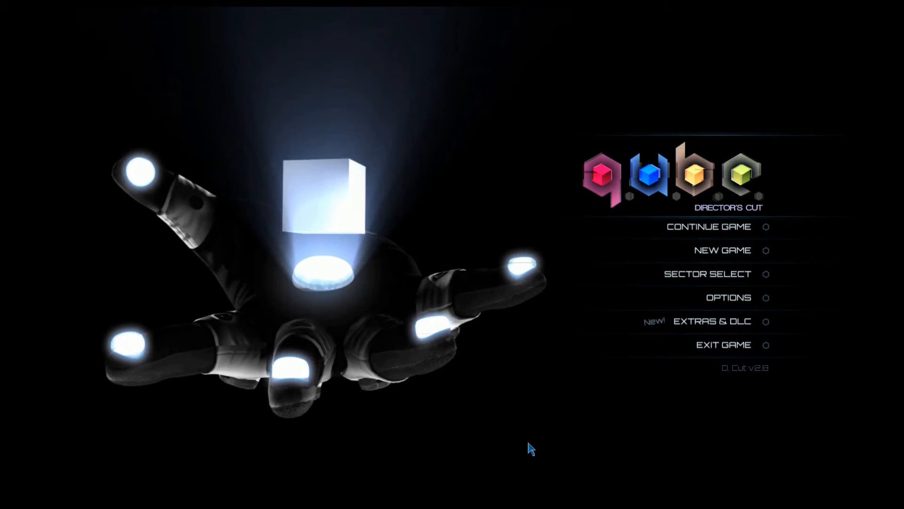
pyautogui.moveTo(709, 260)
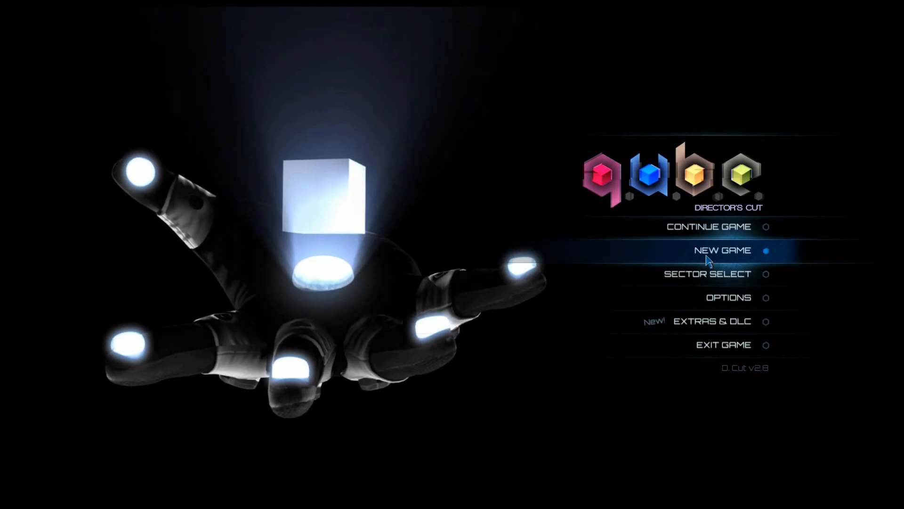
# Review the Advanced Graphics settings from Options, then return to the option categories
pyautogui.click(729, 298)
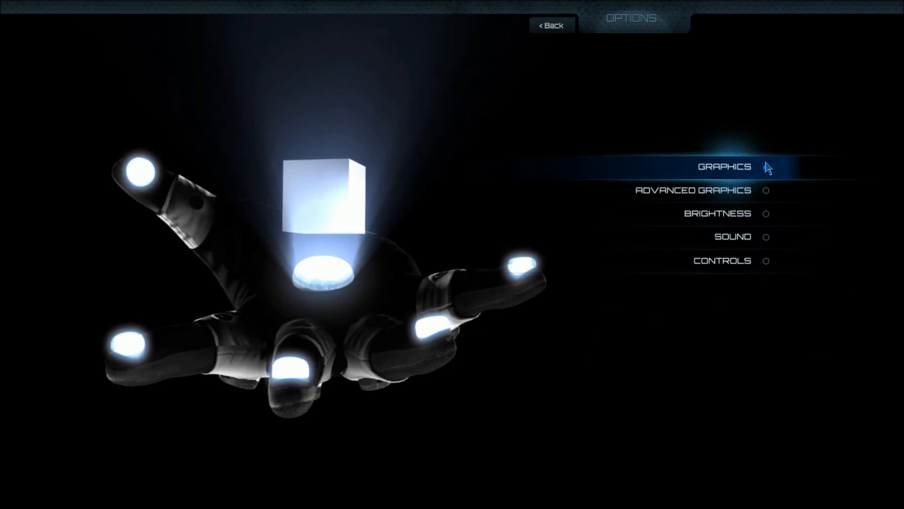
pyautogui.click(724, 167)
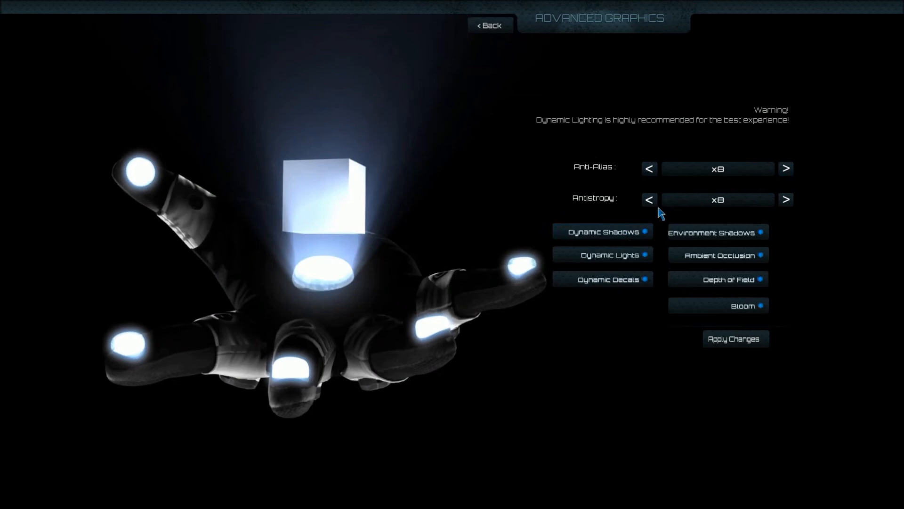
pyautogui.click(490, 26)
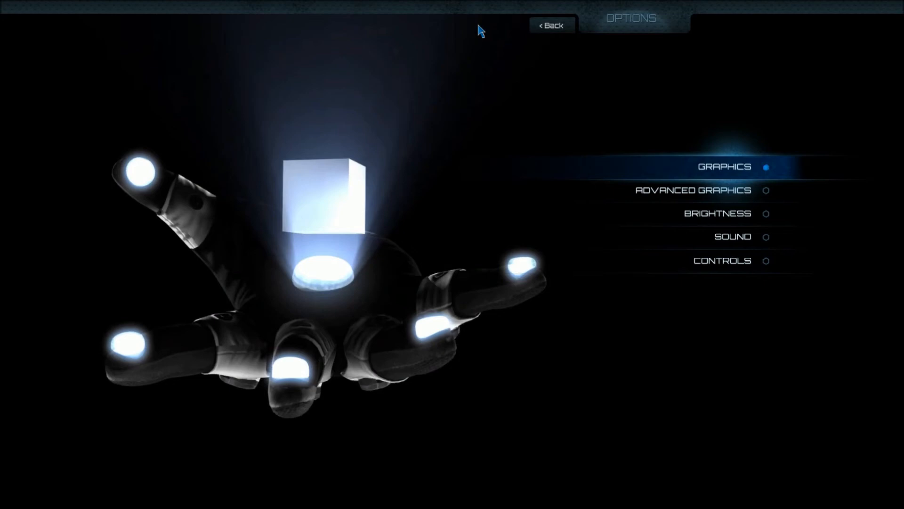
# Check the Sound settings, then view the Controls Layout and apply the changes
pyautogui.click(732, 236)
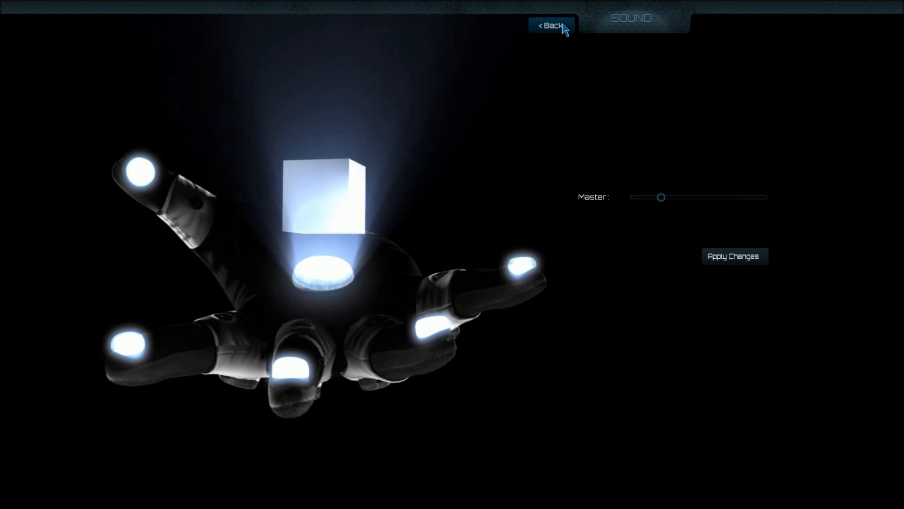
pyautogui.click(550, 26)
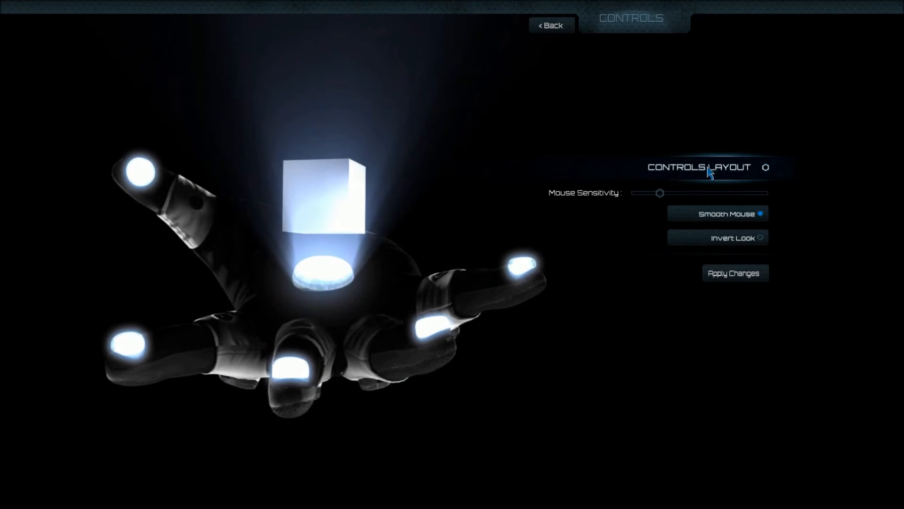
pyautogui.click(700, 167)
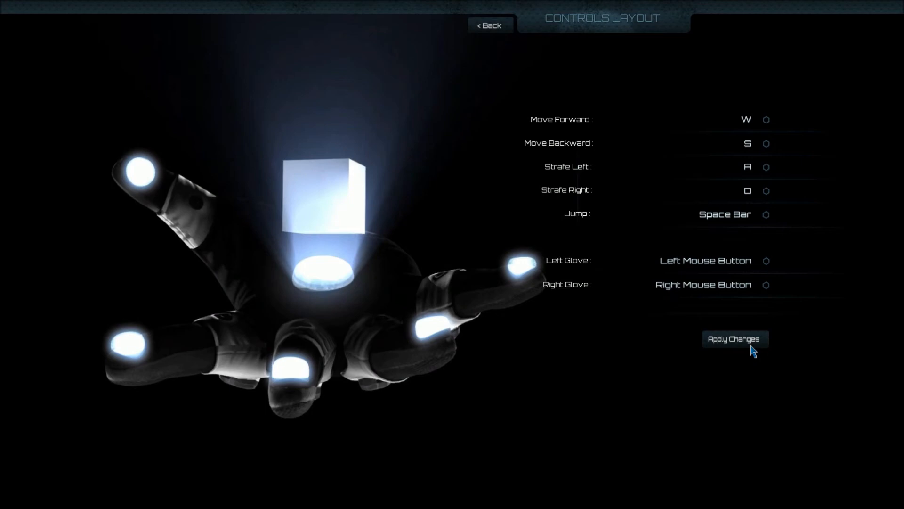
pyautogui.click(489, 26)
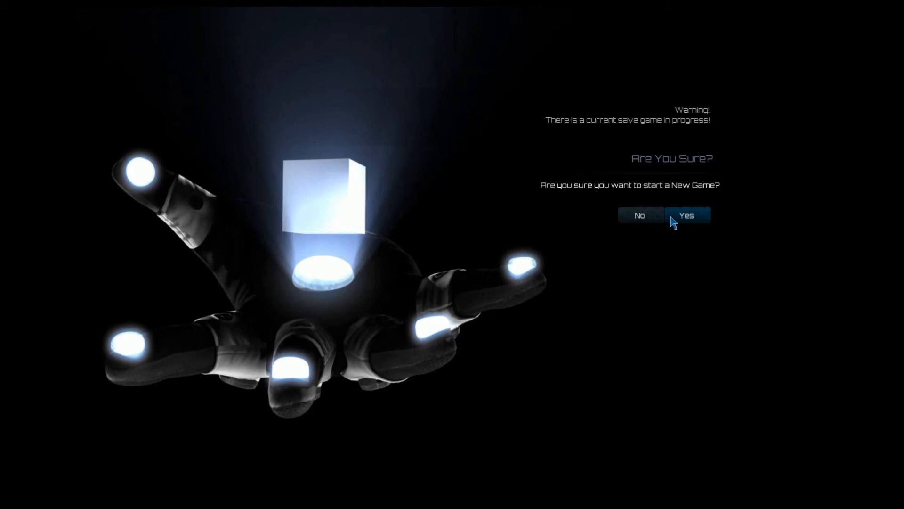
# Confirm Yes to overwrite the existing save and begin a new game
pyautogui.click(686, 215)
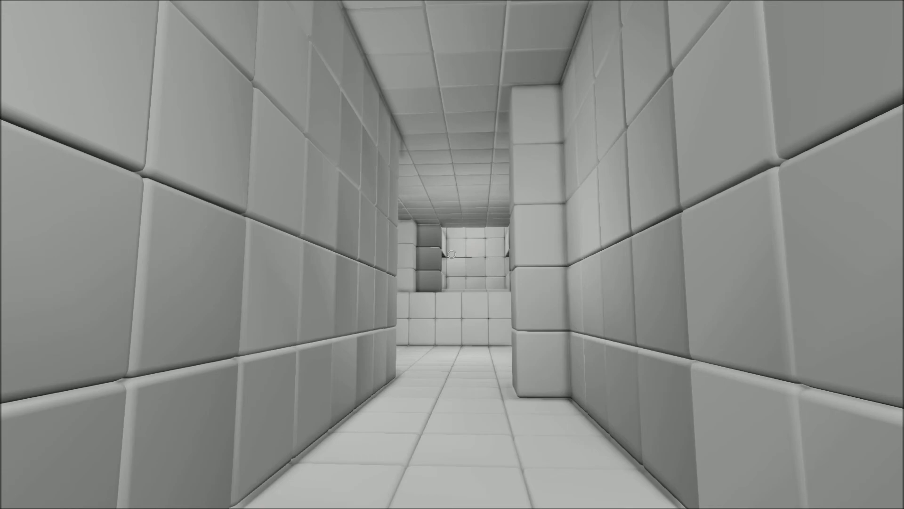